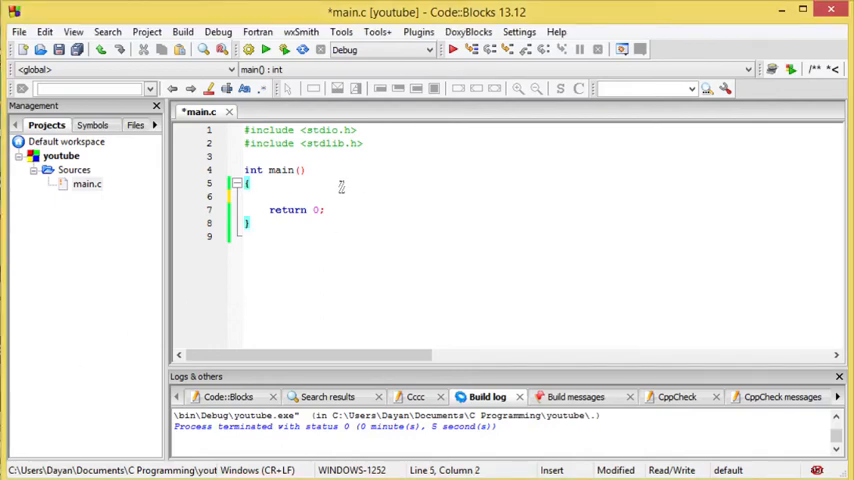
Add a new line inside main() above the return statement for the name string.
{"action": "key", "text": "Return"}
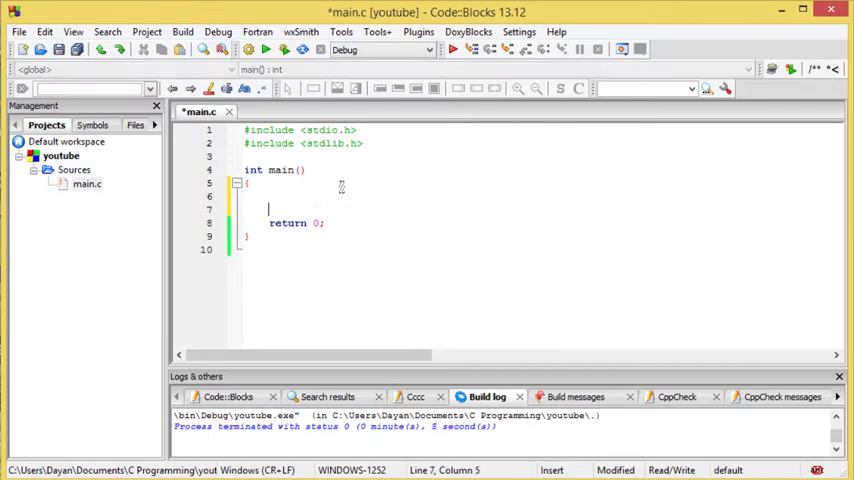
{"action": "key", "text": "Backspace"}
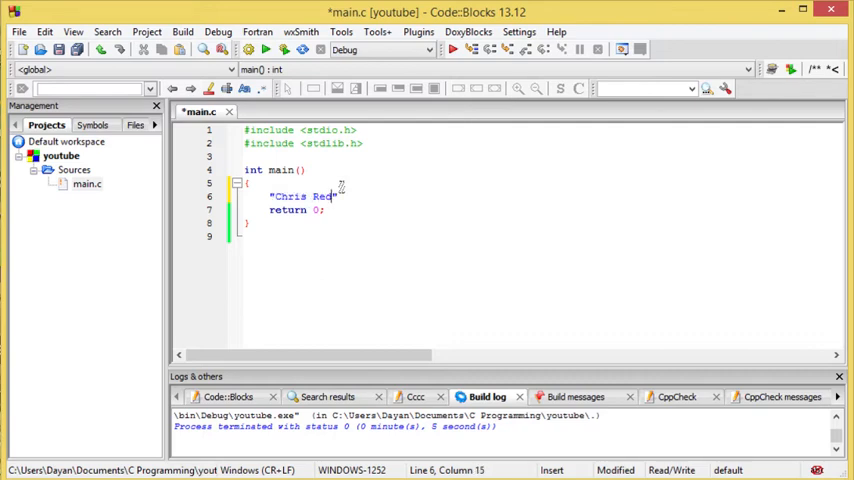
Finish the string as "Chris Redfield" and insert a backslash before its closing quote.
{"action": "type", "text": "field"}
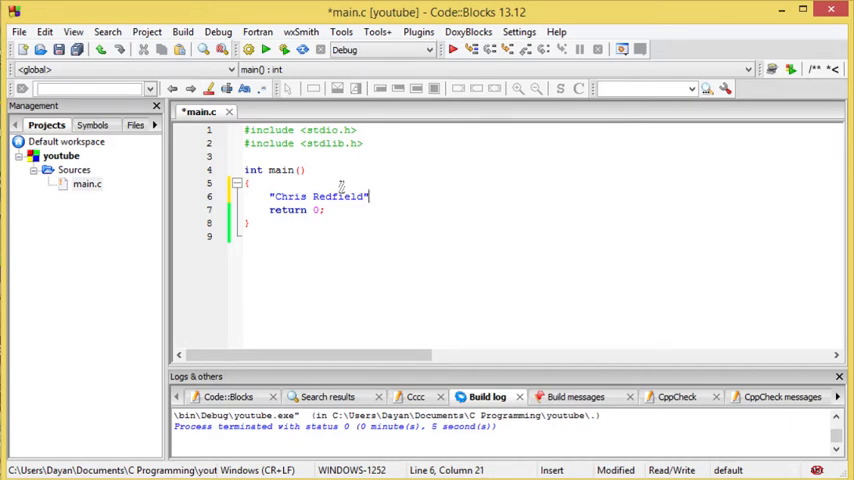
{"action": "left_click", "coordinate": [343, 196]}
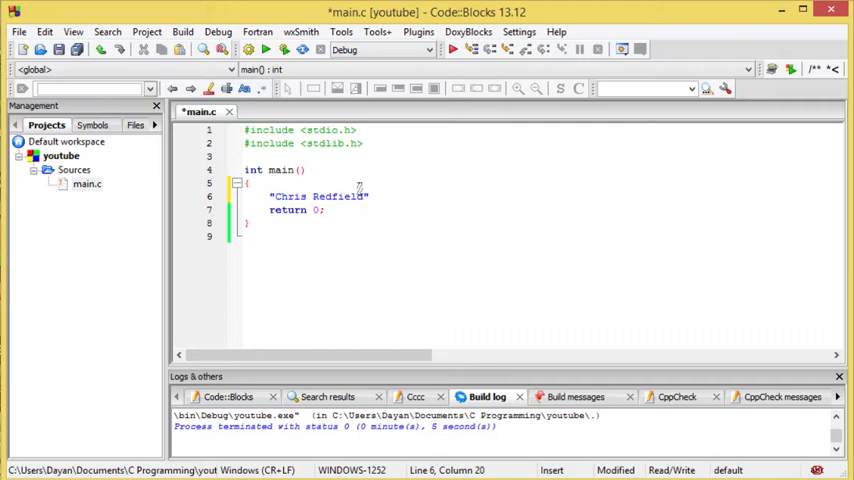
{"action": "type", "text": "\\"}
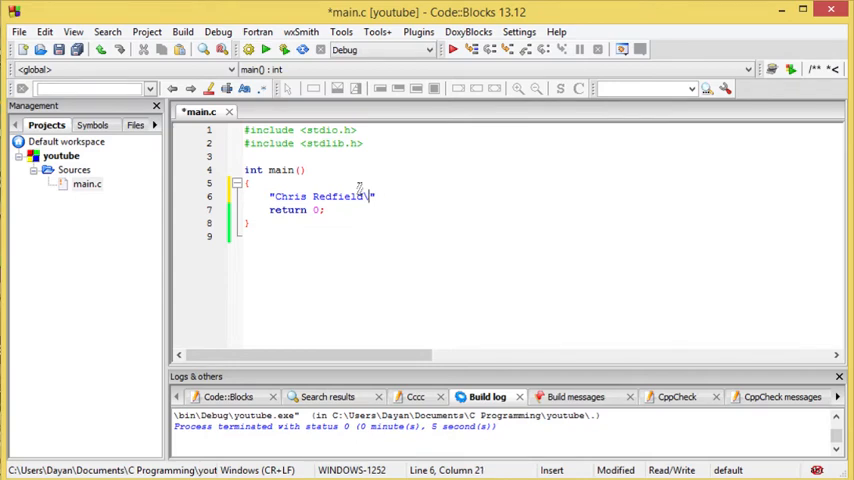
Delete the stray characters and the whole "Chris Redfield" string from line 6.
{"action": "type", "text": "()"}
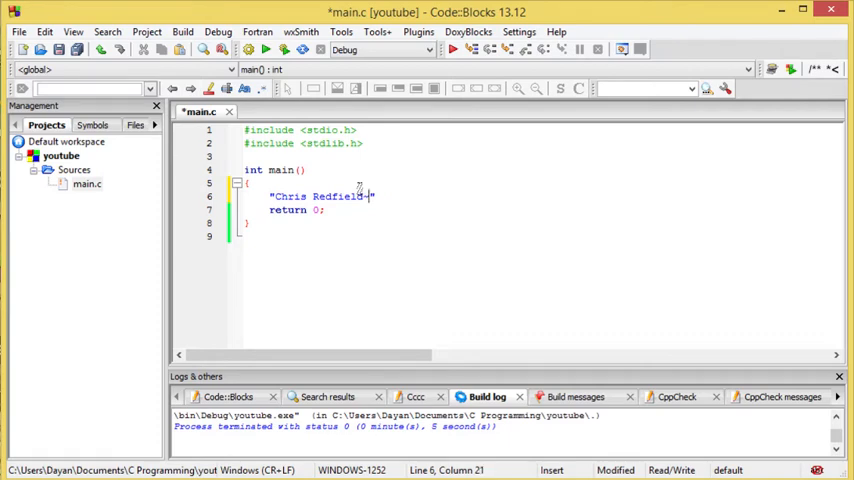
{"action": "key", "text": "BackSpace"}
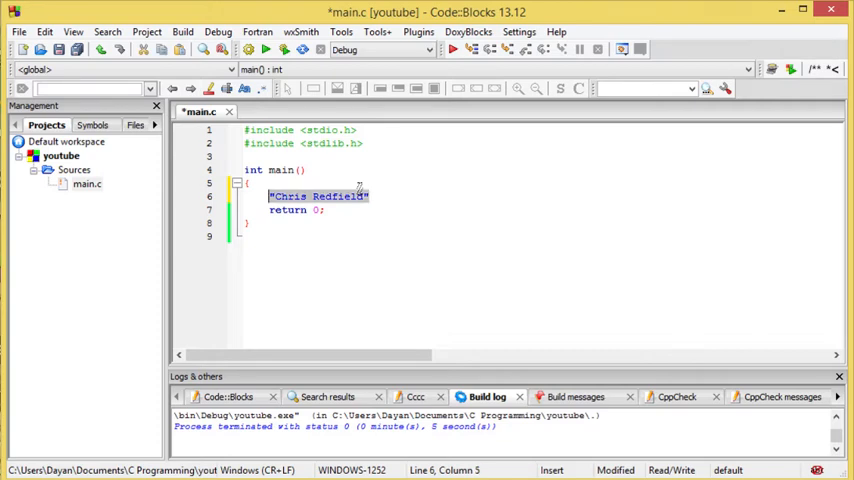
{"action": "key", "text": "Delete"}
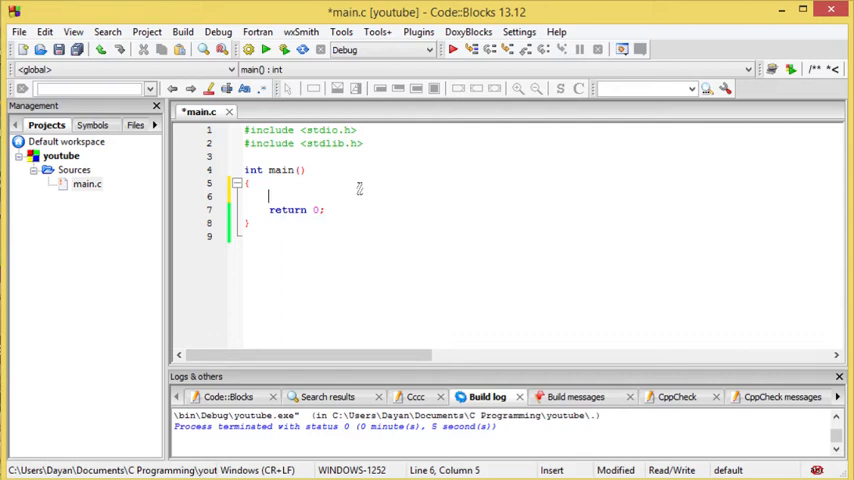
Type the declaration char name = "Chris Redfield"; on line 6.
{"action": "type", "text": "char name"}
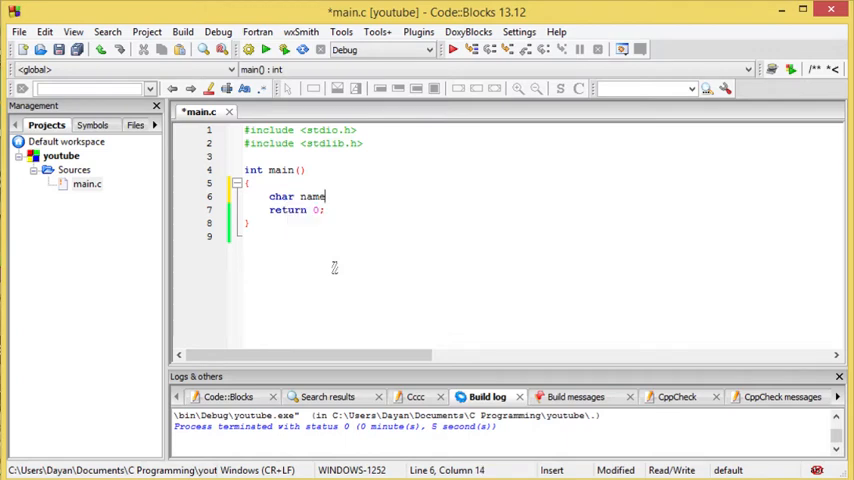
{"action": "type", "text": "="}
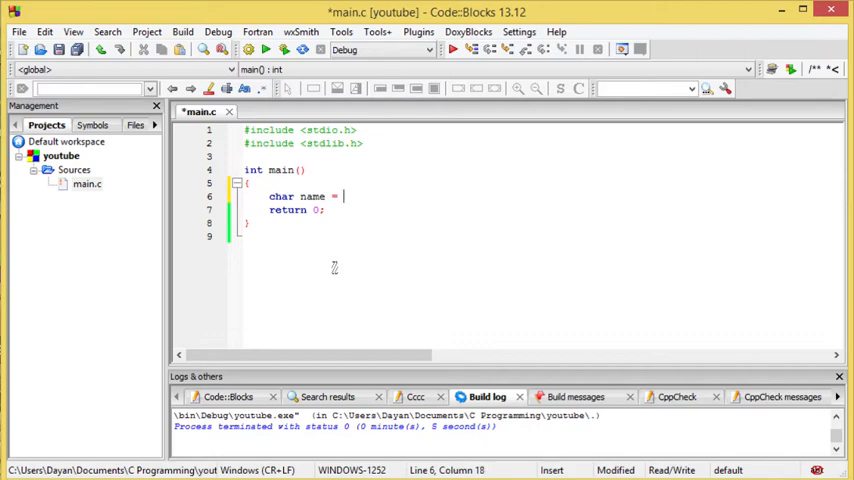
{"action": "type", "text": "\"Chris"}
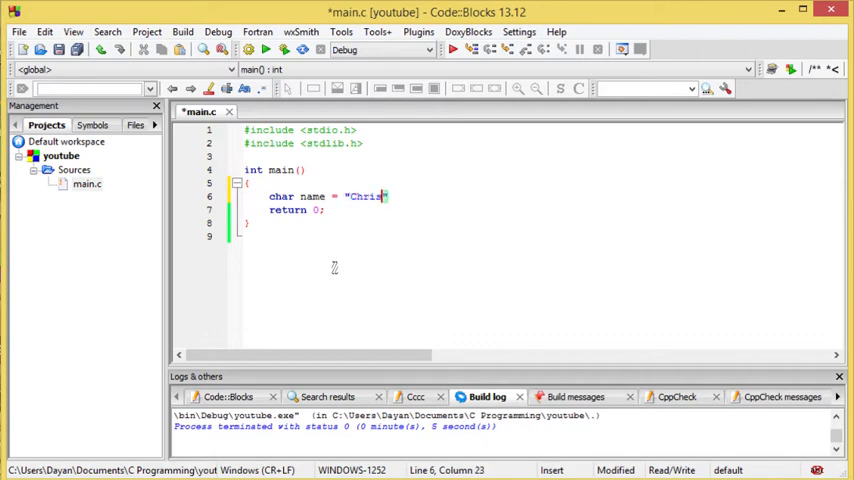
{"action": "type", "text": "Redfiel"}
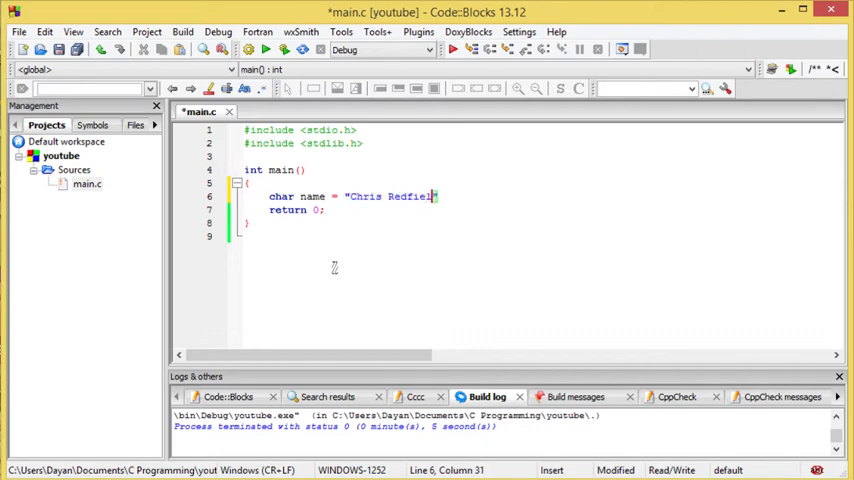
{"action": "type", "text": "d\""}
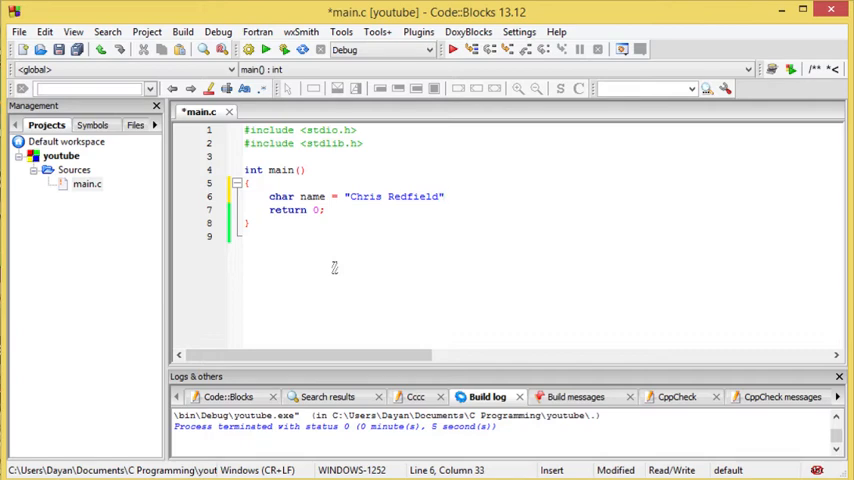
{"action": "left_click", "coordinate": [398, 196]}
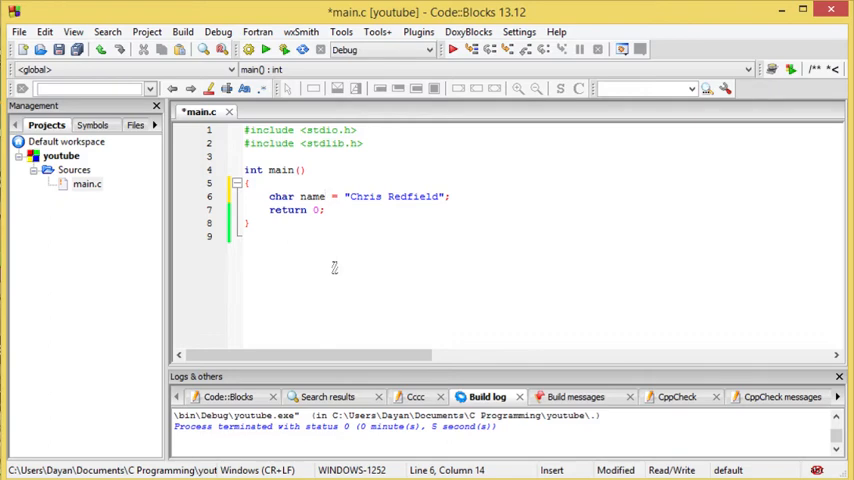
Change the declaration to char name[15] and add a blank line below it.
{"action": "type", "text": "[]"}
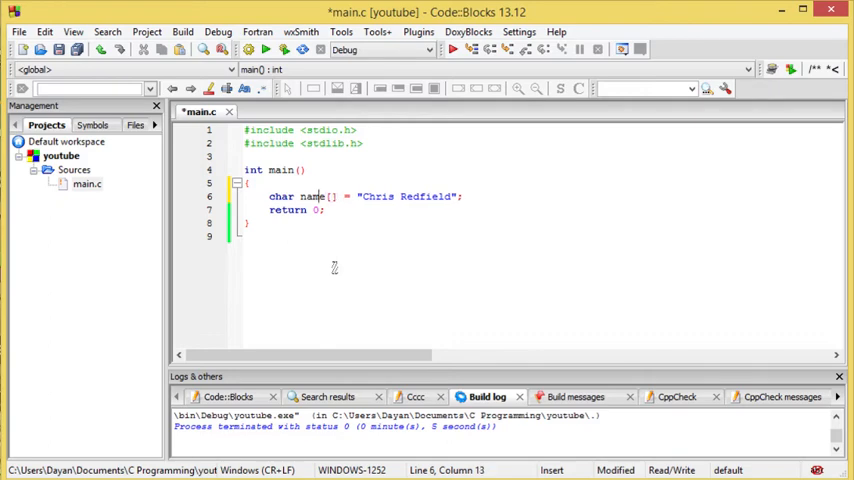
{"action": "left_click", "coordinate": [297, 196]}
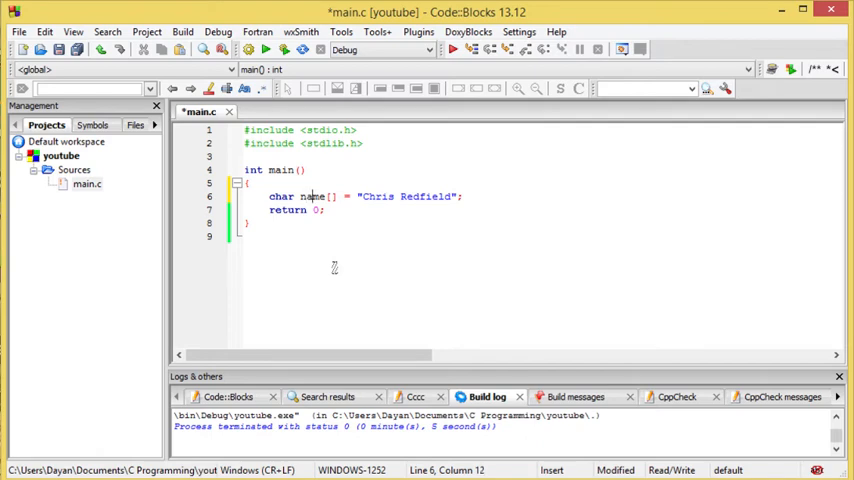
{"action": "left_click", "coordinate": [330, 196]}
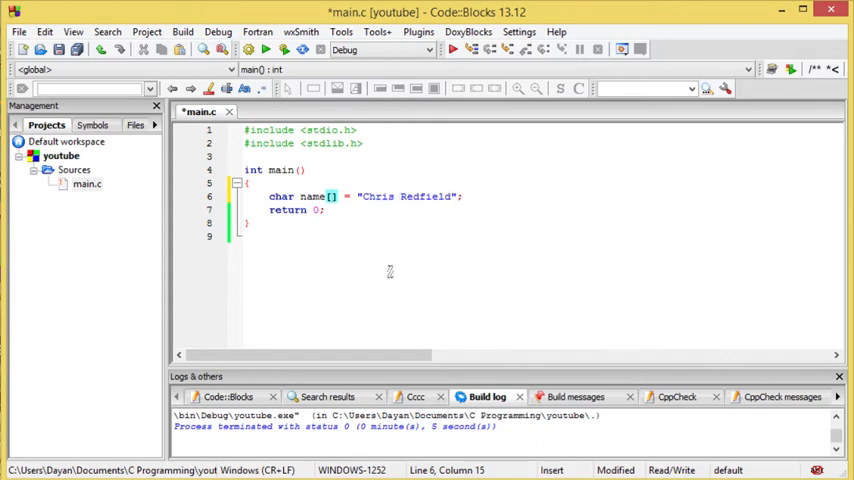
{"action": "type", "text": "15"}
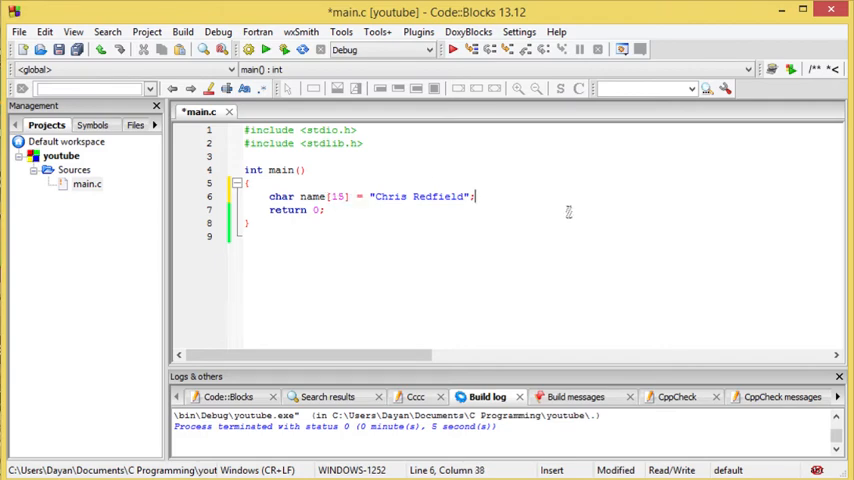
{"action": "key", "text": "Enter"}
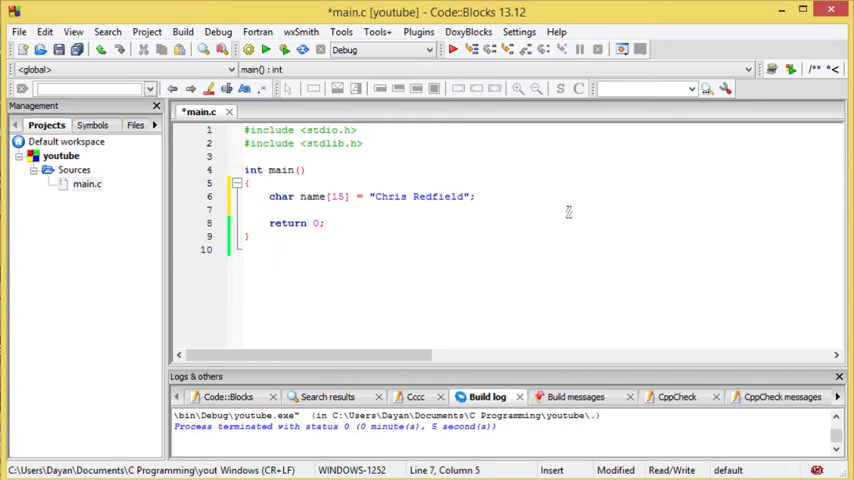
Type printf("I am %s", name); on line 7 of main.c.
{"action": "type", "text": "printf(\"I am"}
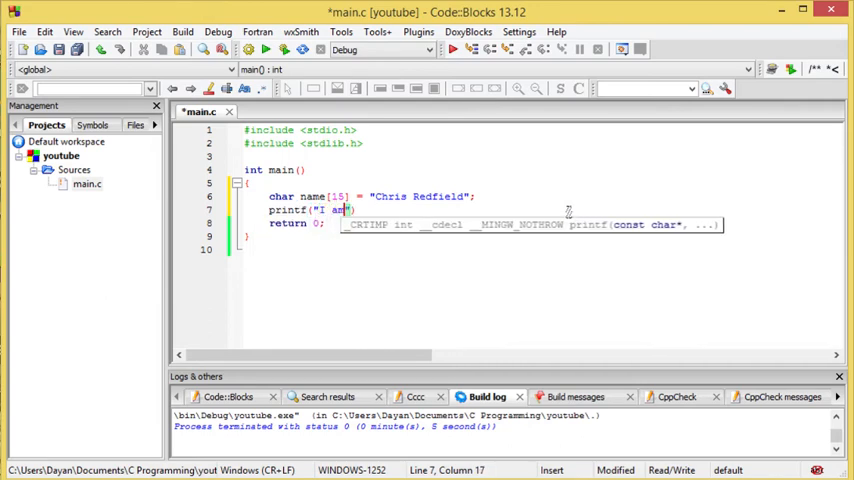
{"action": "type", "text": "%s"}
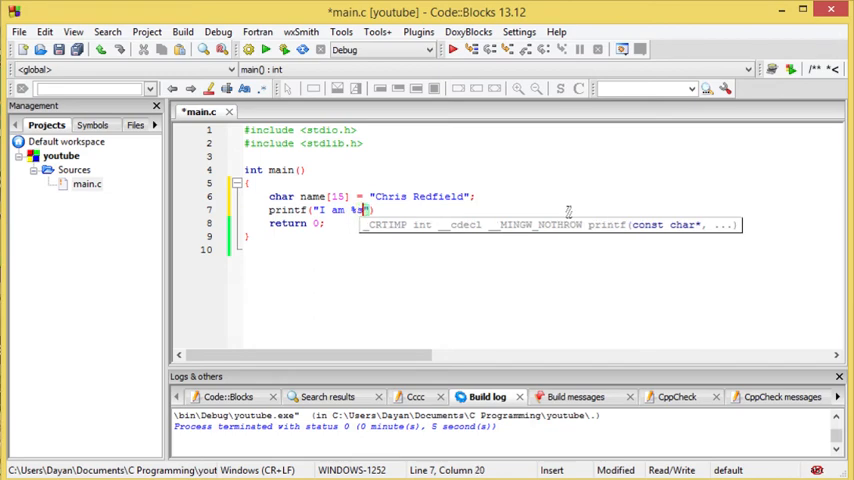
{"action": "type", "text": "\","}
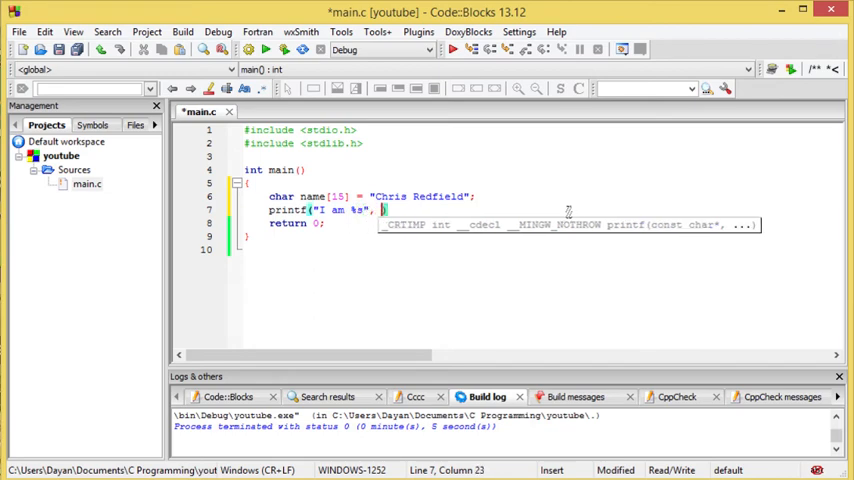
{"action": "type", "text": "name"}
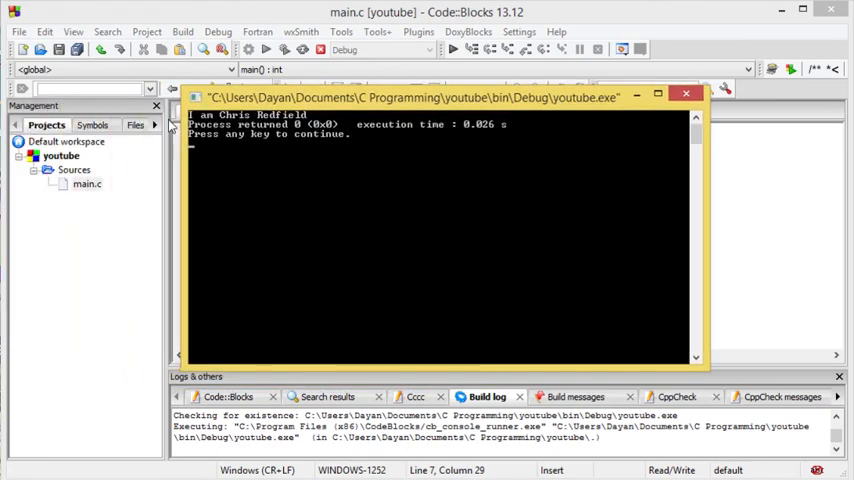
{"action": "mouse_move", "coordinate": [561, 124]}
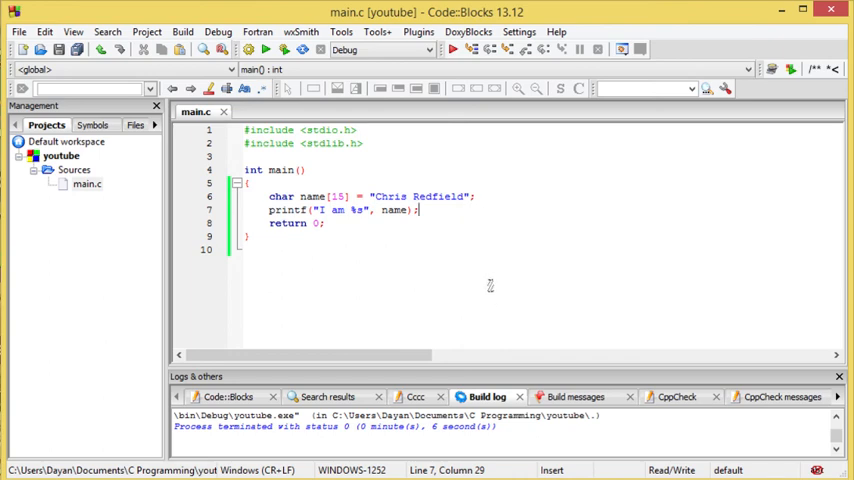
{"action": "mouse_move", "coordinate": [335, 215]}
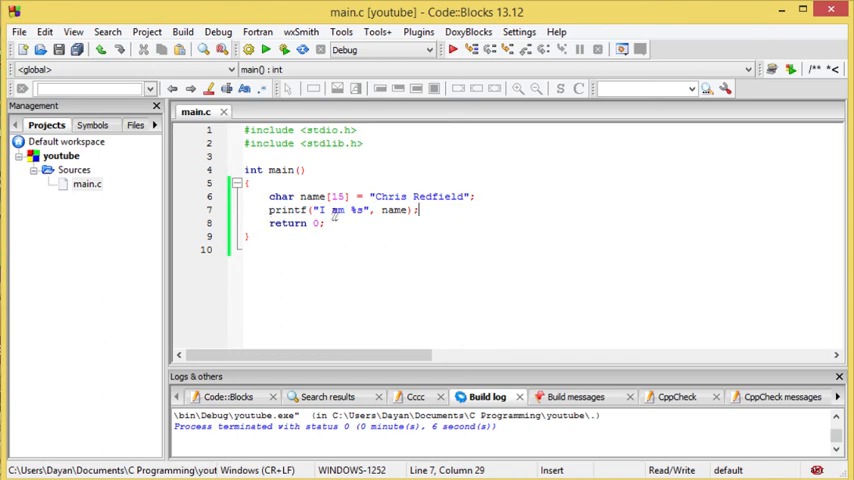